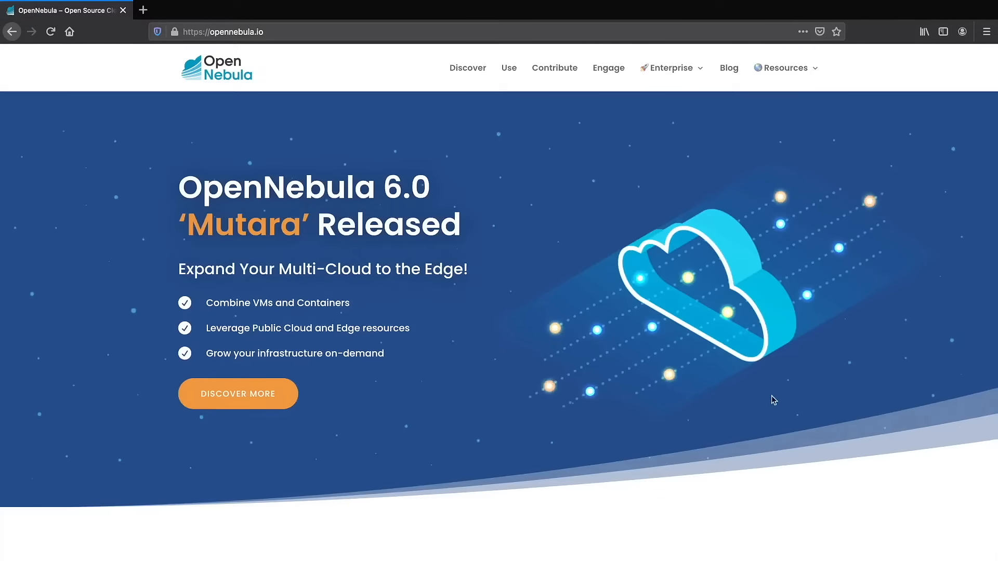
# From vonecloud.today, reach the download section and request the vOneCloud (OpenNebula 6.0) appliance
pyautogui.write('https://vonecloud.today')
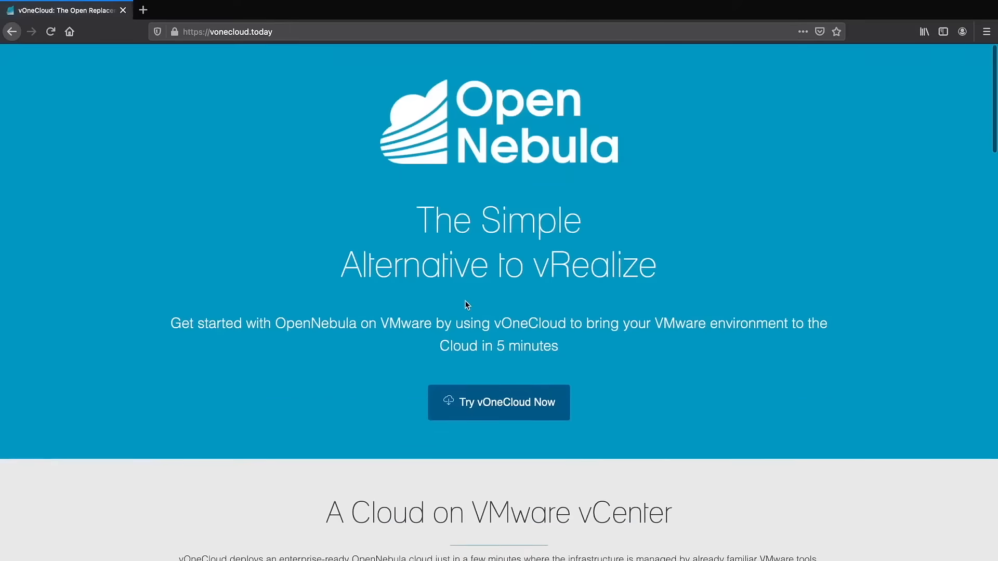
pyautogui.scroll(-3)
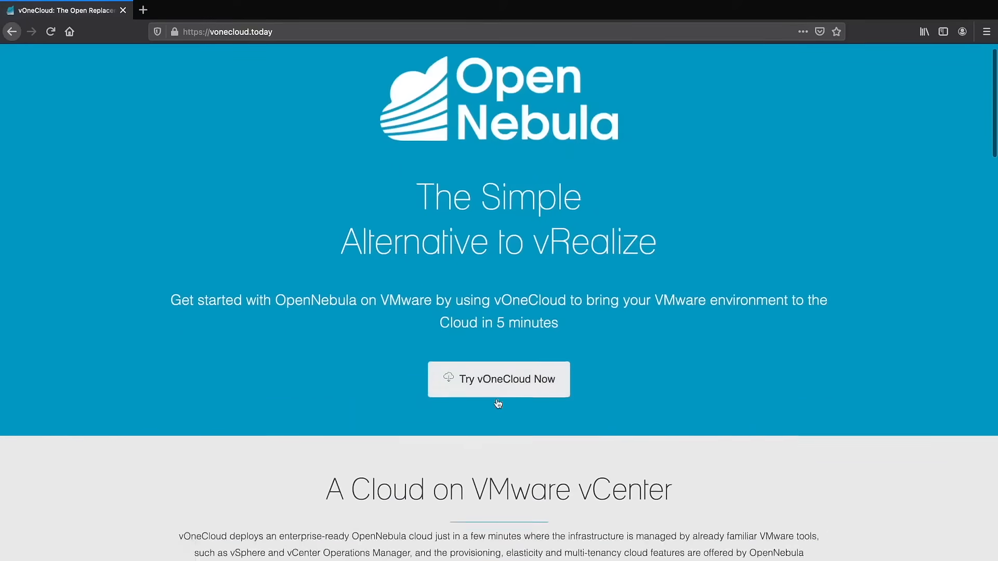
pyautogui.click(499, 380)
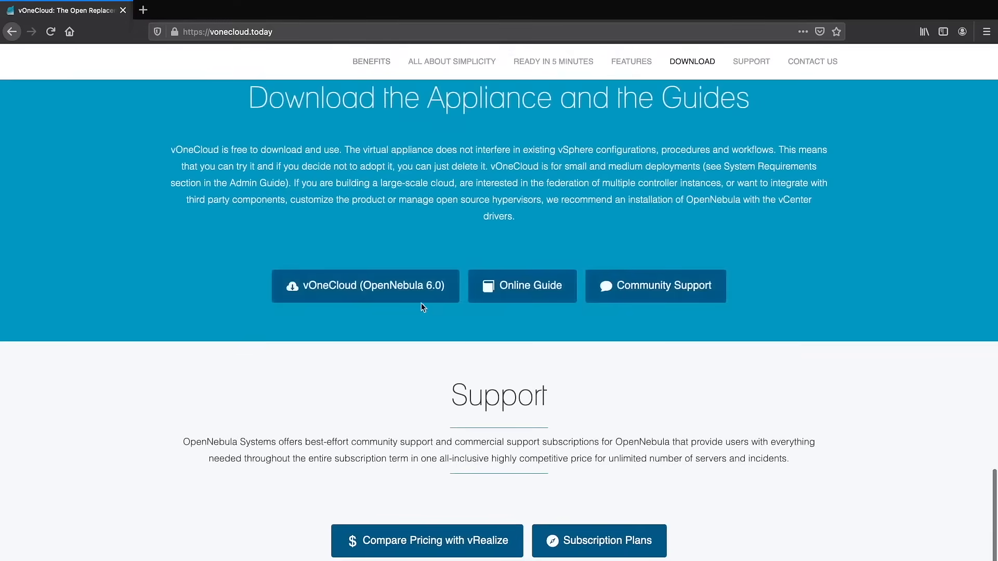
pyautogui.click(366, 285)
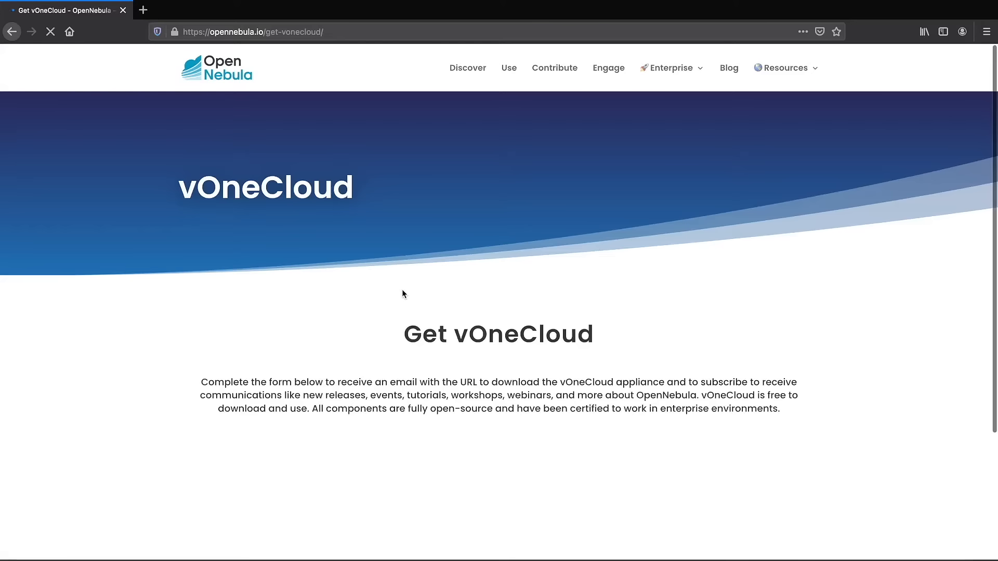
# Fill the form with company OpenNebula and job title Engineer, then submit Download vOneCloud
pyautogui.scroll(-3)
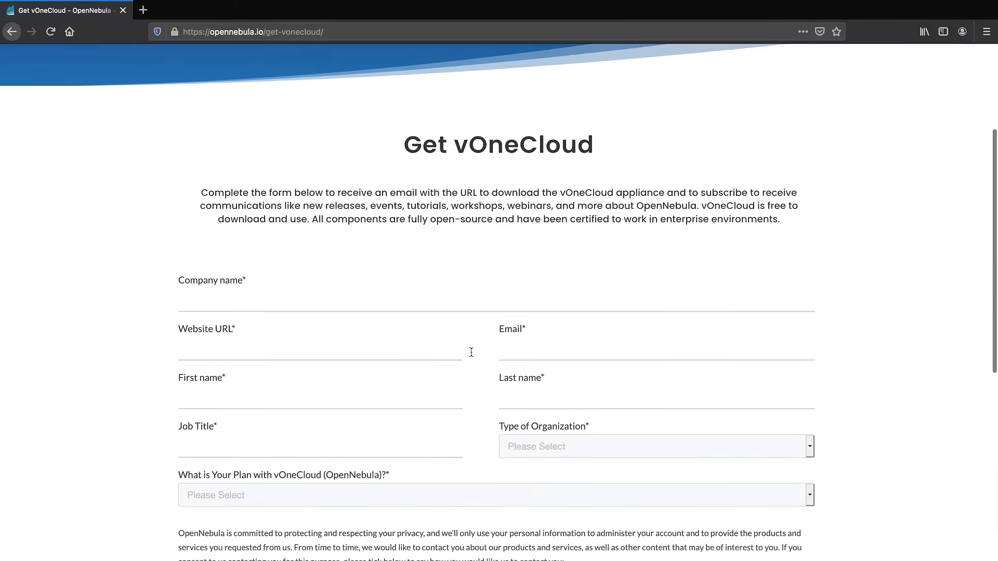
pyautogui.write('OpenNebula')
pyautogui.write('demos')
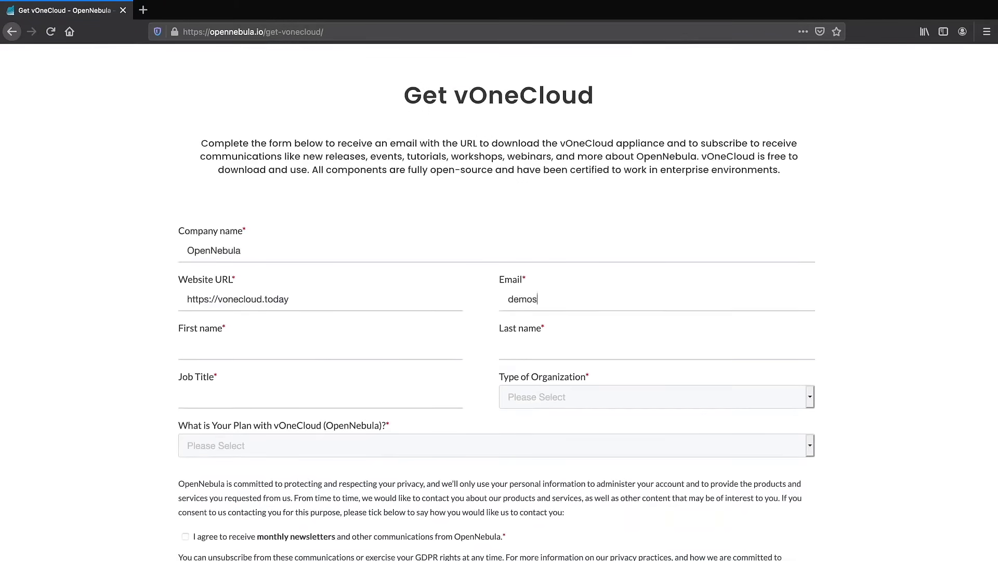
pyautogui.write('OpenNebula')
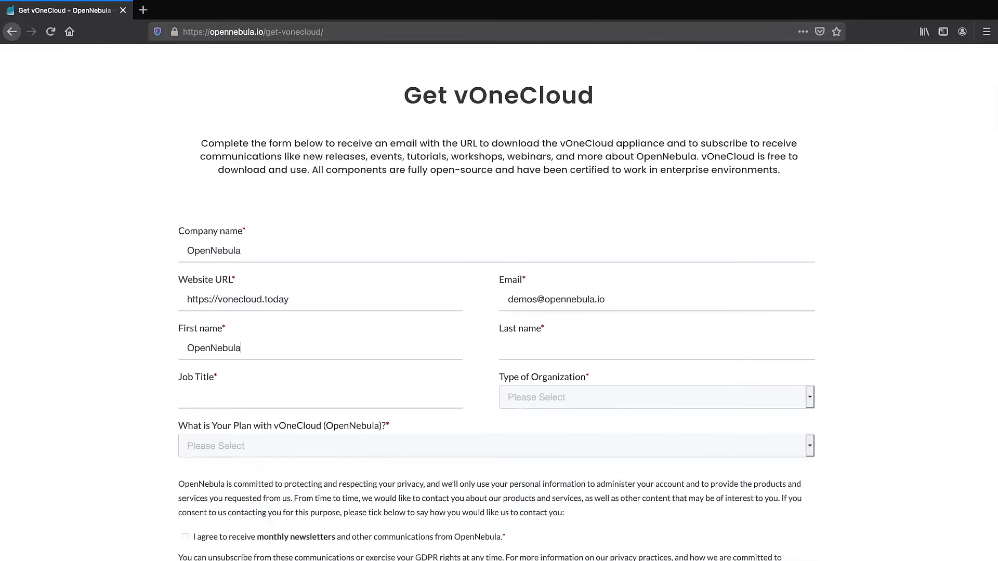
pyautogui.write('Engineer')
pyautogui.click(658, 349)
pyautogui.write('Demo')
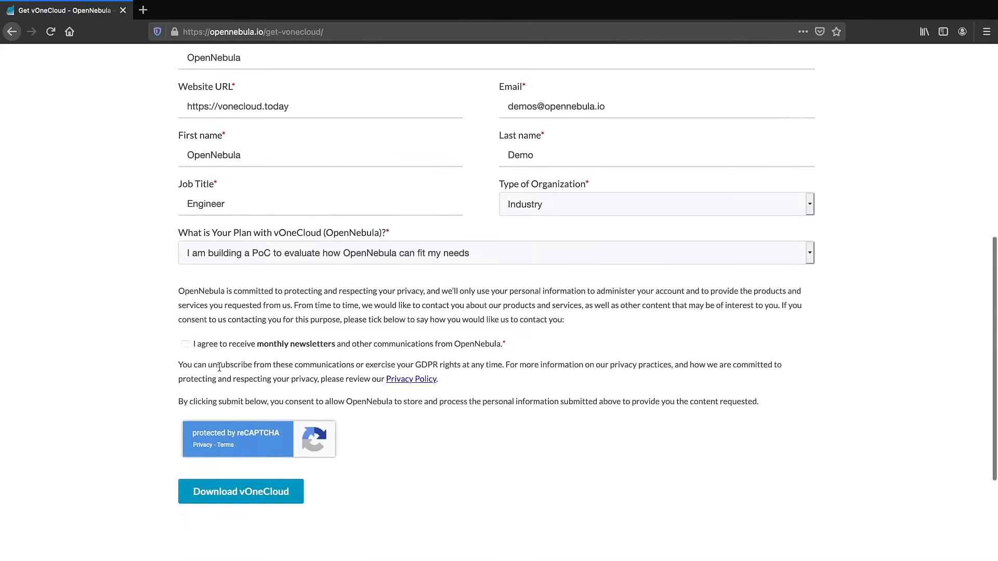
pyautogui.click(241, 491)
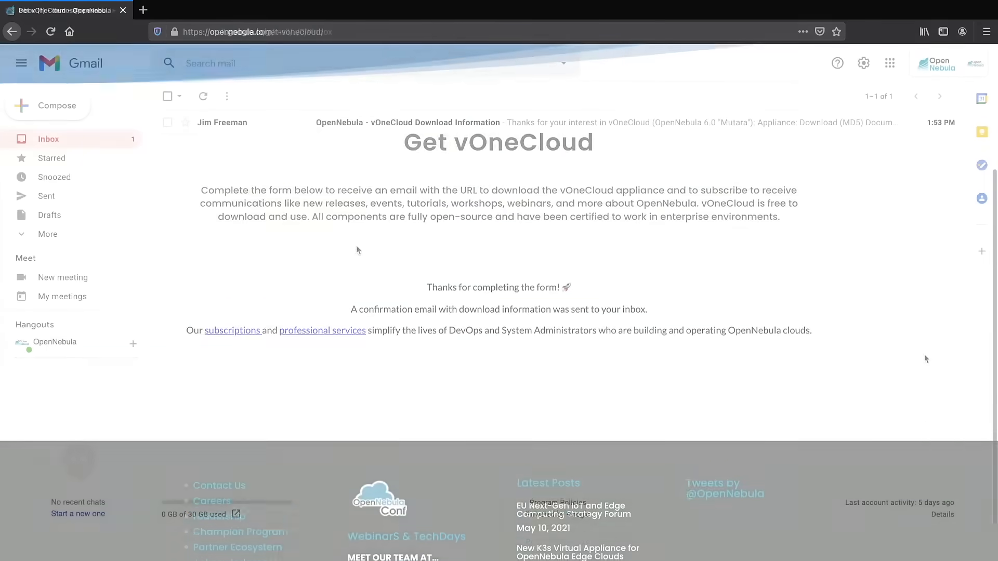
# Open the 'OpenNebula - vOneCloud Download Information' email and follow its Appliance Download link
pyautogui.click(409, 122)
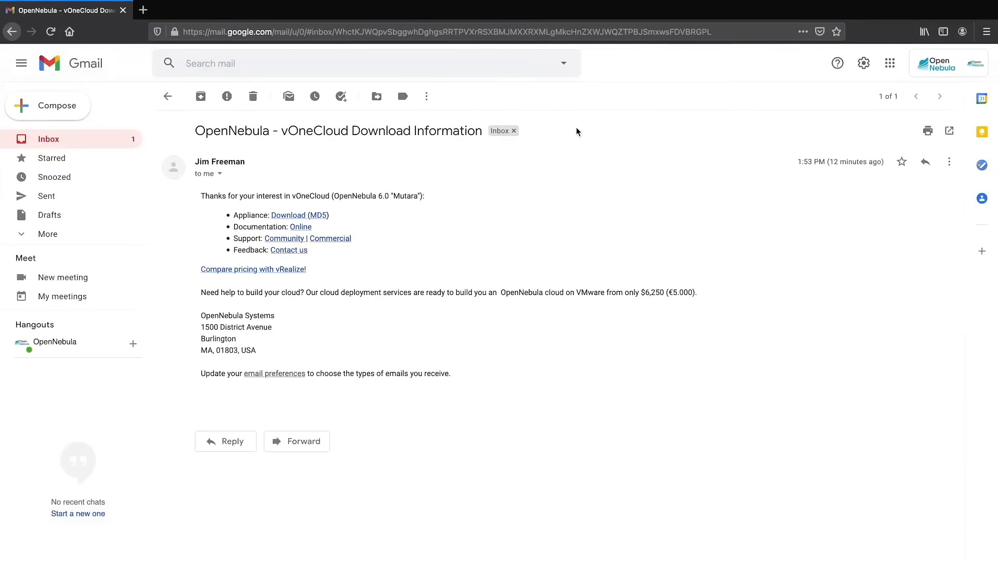
pyautogui.moveTo(302, 221)
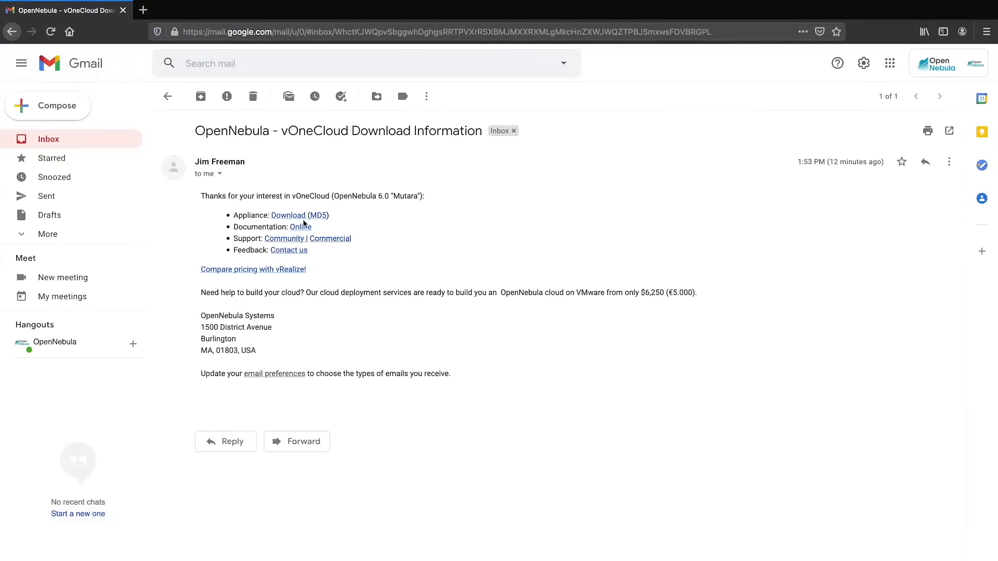
pyautogui.click(288, 215)
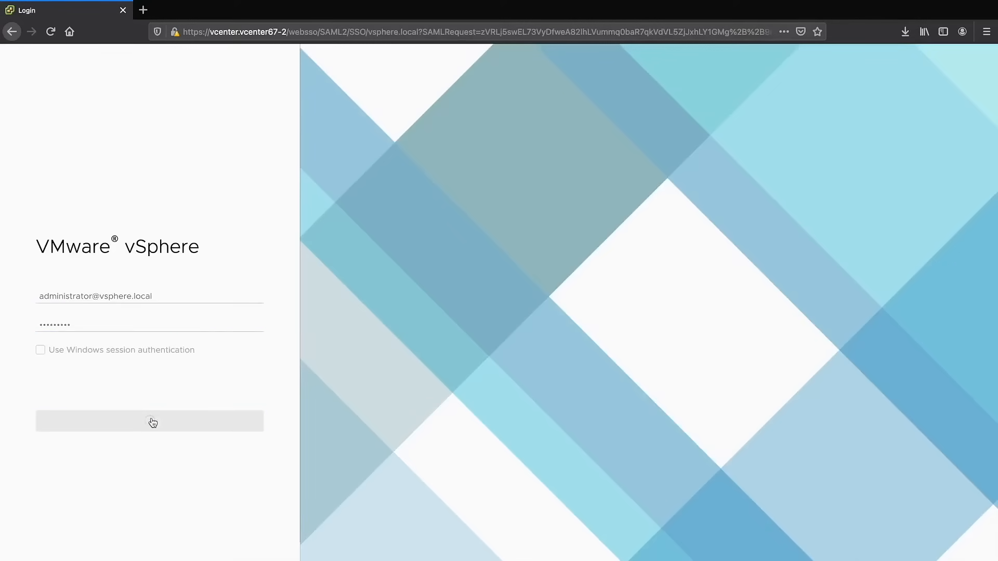
# Log in to vCenter as administrator and show the Cluster2 summary in the inventory
pyautogui.click(150, 422)
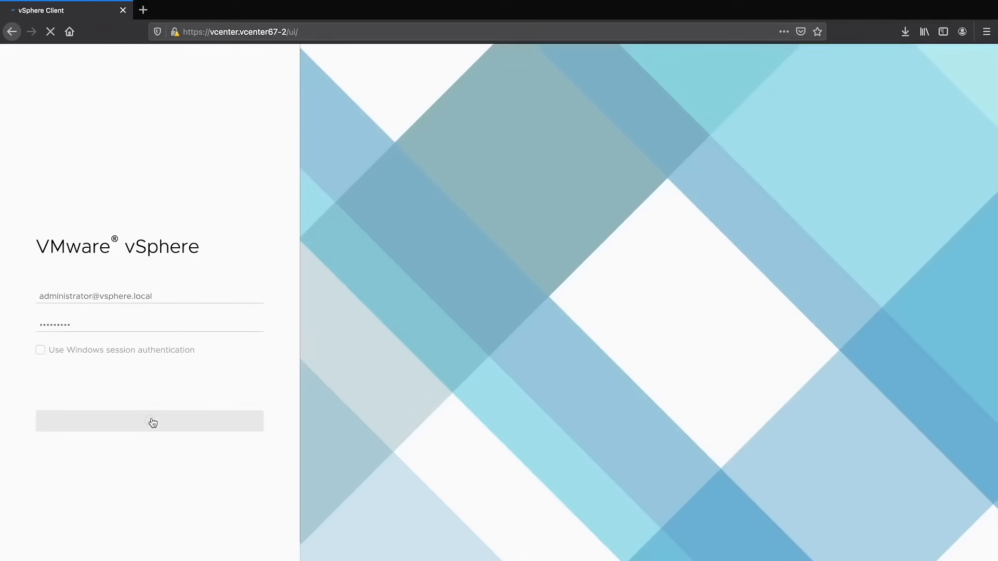
pyautogui.click(150, 422)
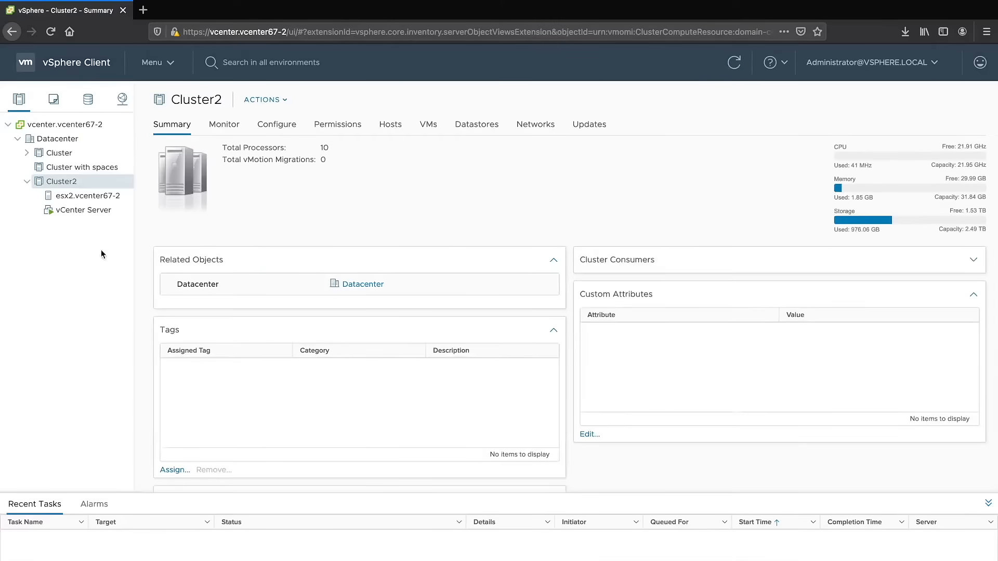
# Start Deploy OVF Template on Cluster2 using the local vOneCloud-6.0.0.1.ova file and continue to naming
pyautogui.rightClick(62, 181)
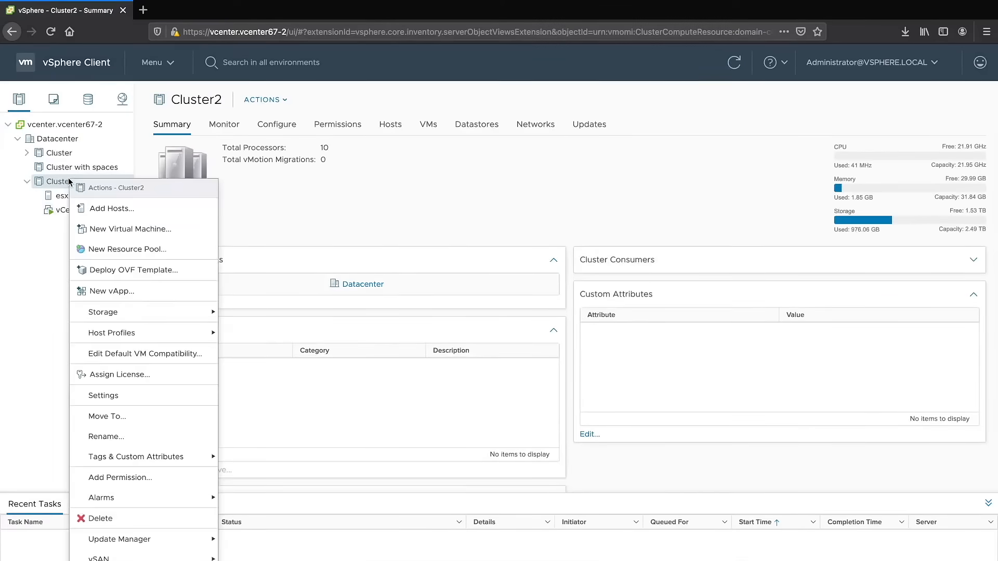
pyautogui.click(133, 270)
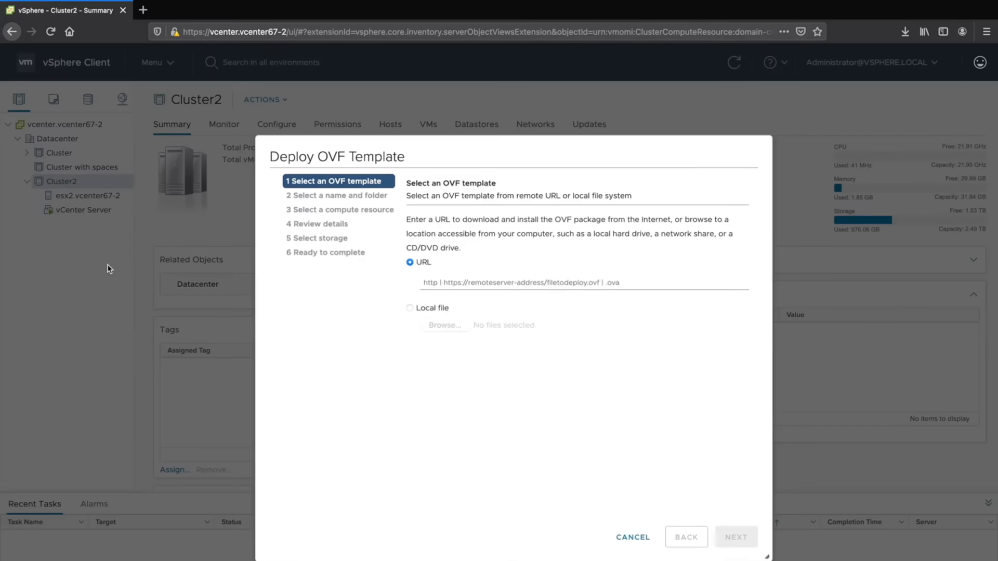
pyautogui.click(410, 307)
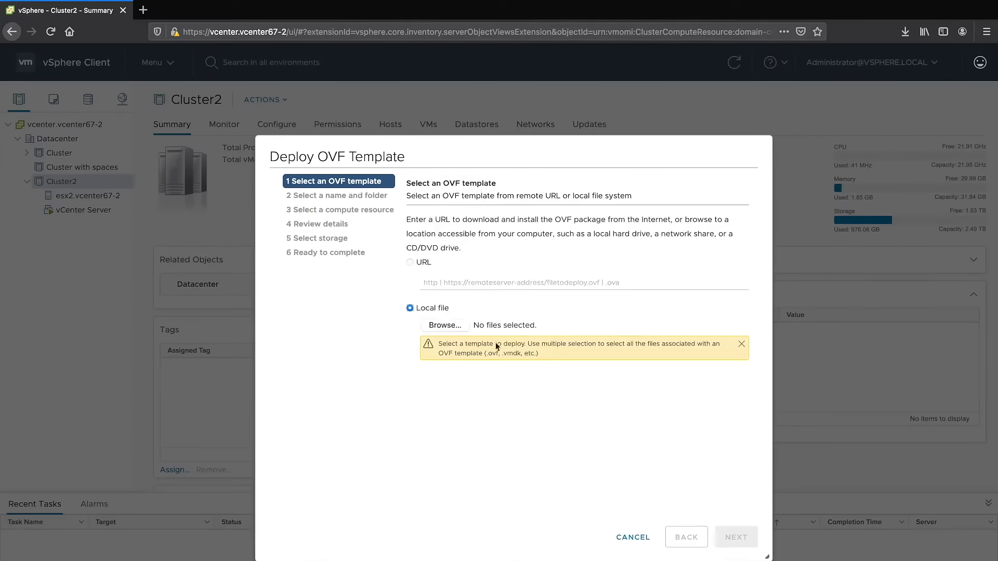
pyautogui.moveTo(460, 329)
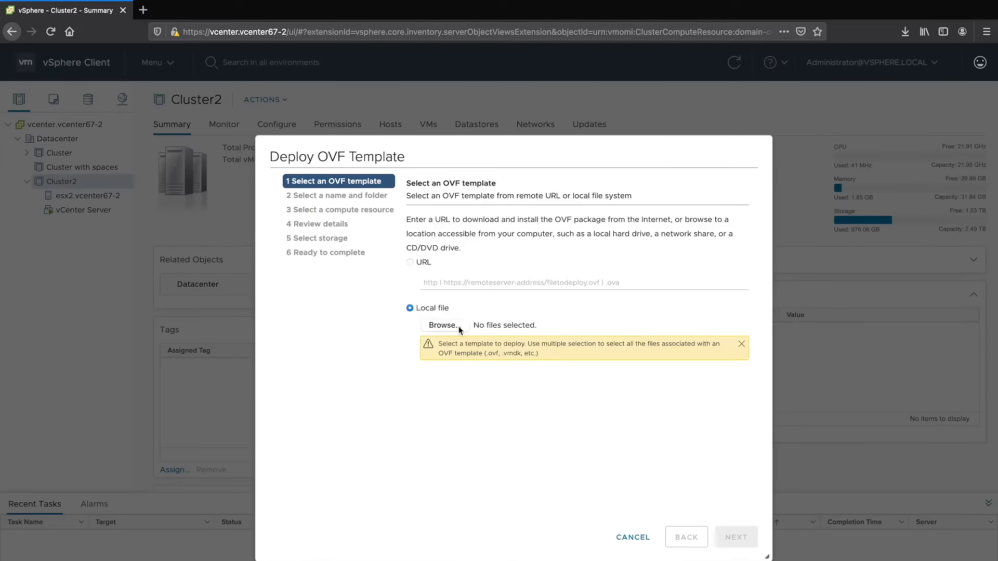
pyautogui.click(446, 325)
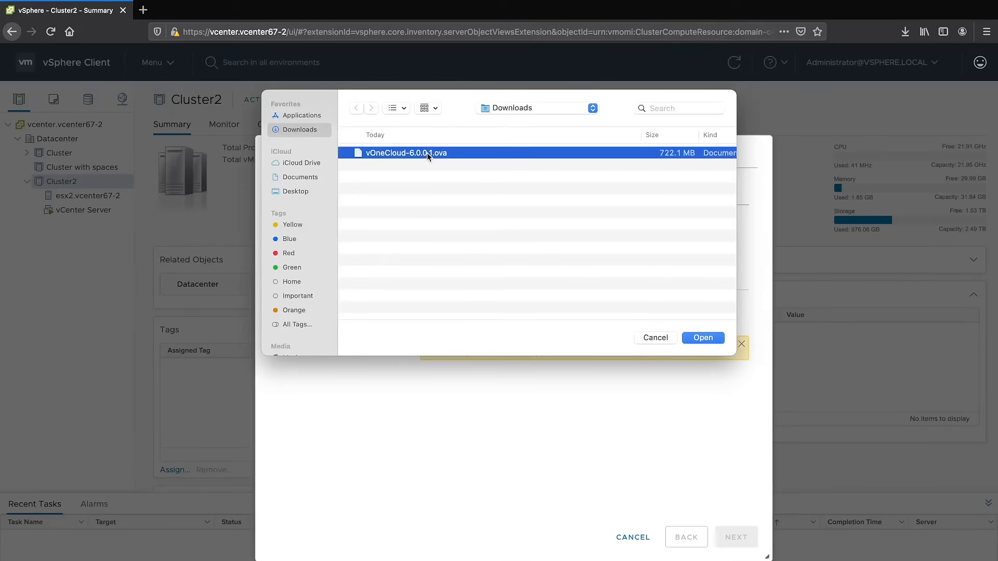
pyautogui.click(703, 338)
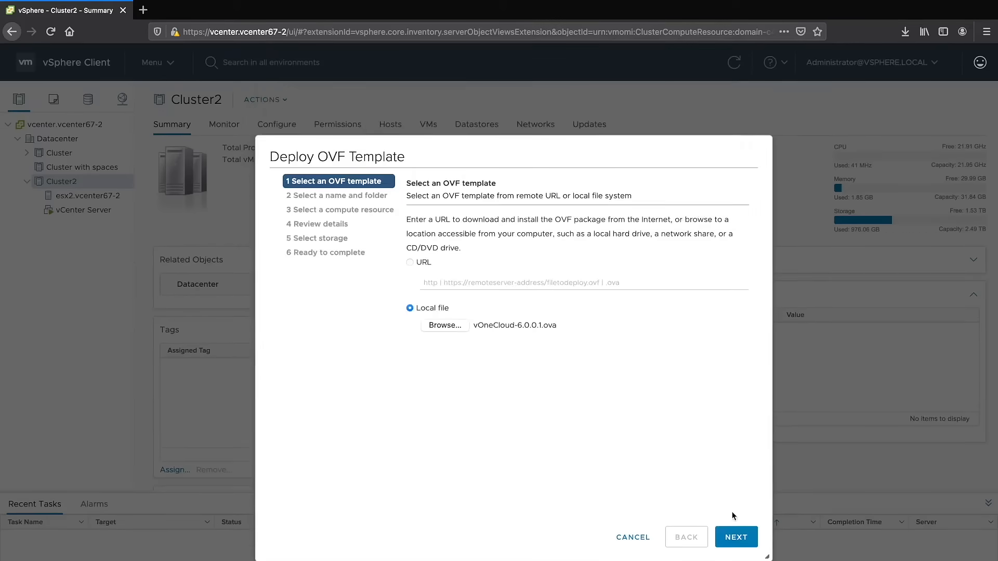
pyautogui.click(736, 536)
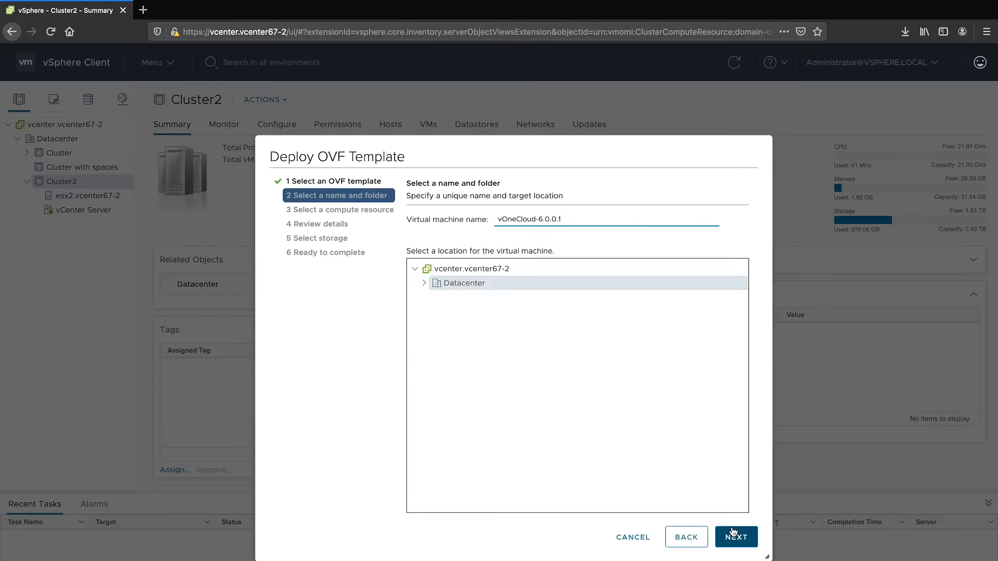
# Name the machine JF-vOneCloud, keep Cluster2 as compute resource and accept the template details
pyautogui.write('JF-')
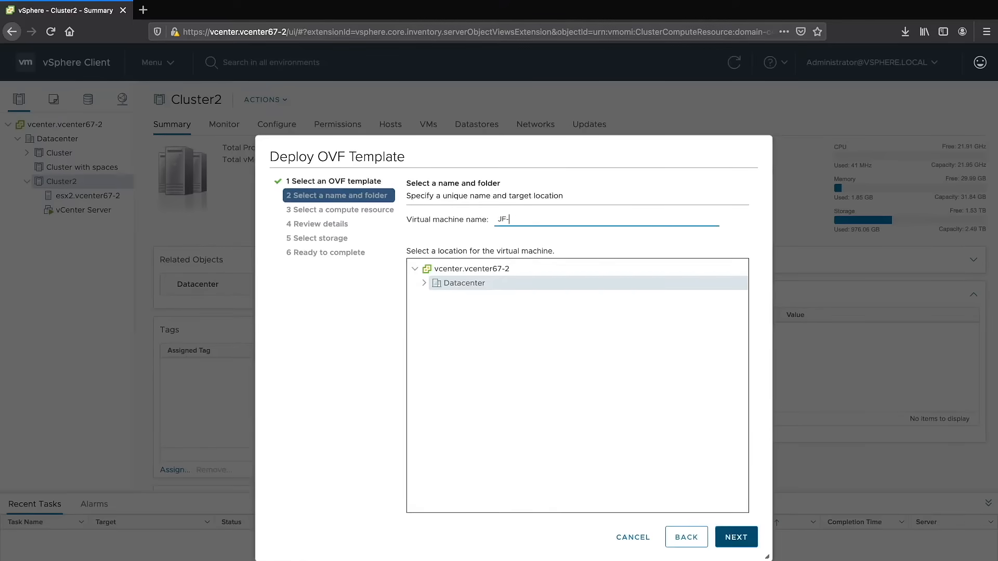
pyautogui.write('vOneCloud')
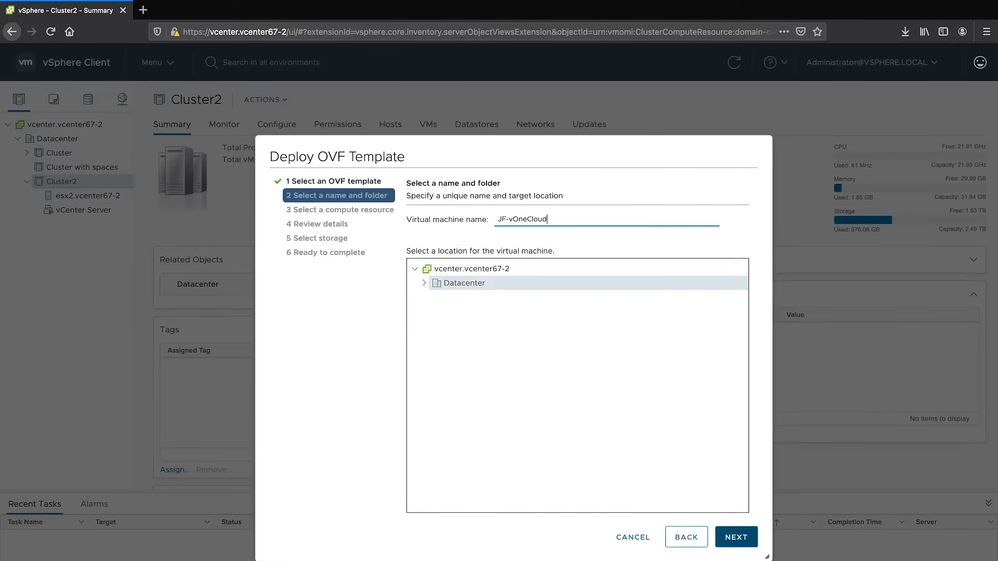
pyautogui.click(736, 537)
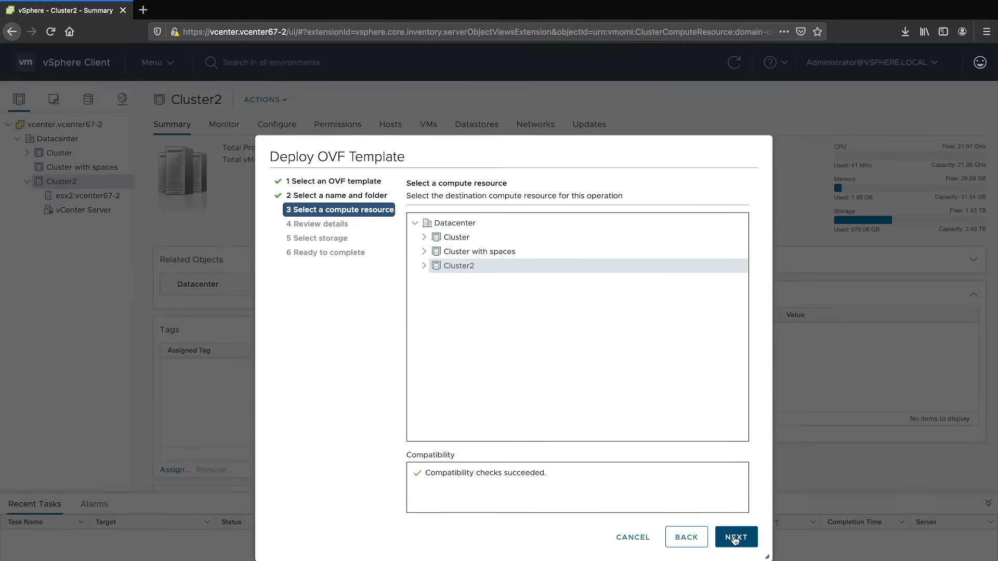
pyautogui.click(736, 536)
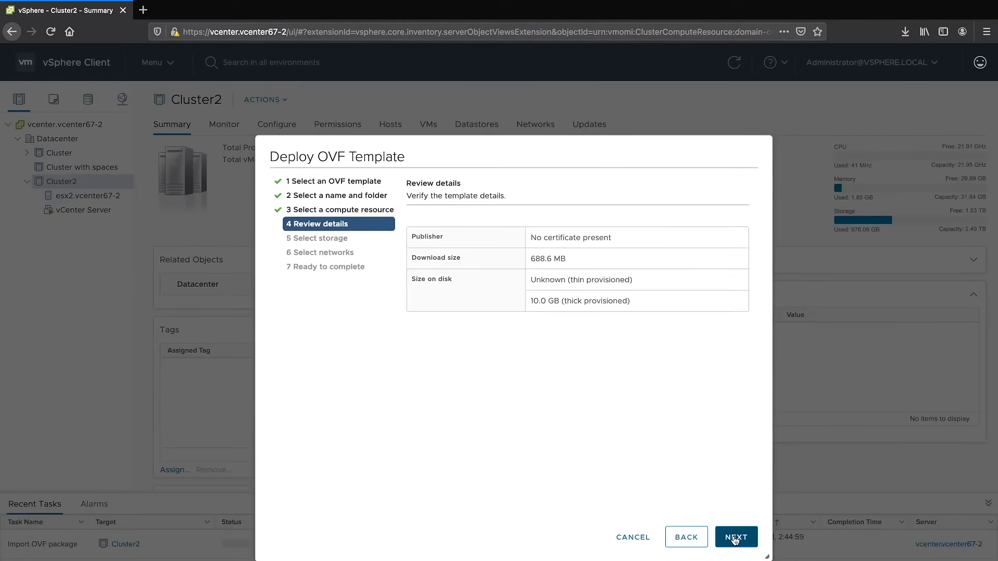
pyautogui.click(737, 536)
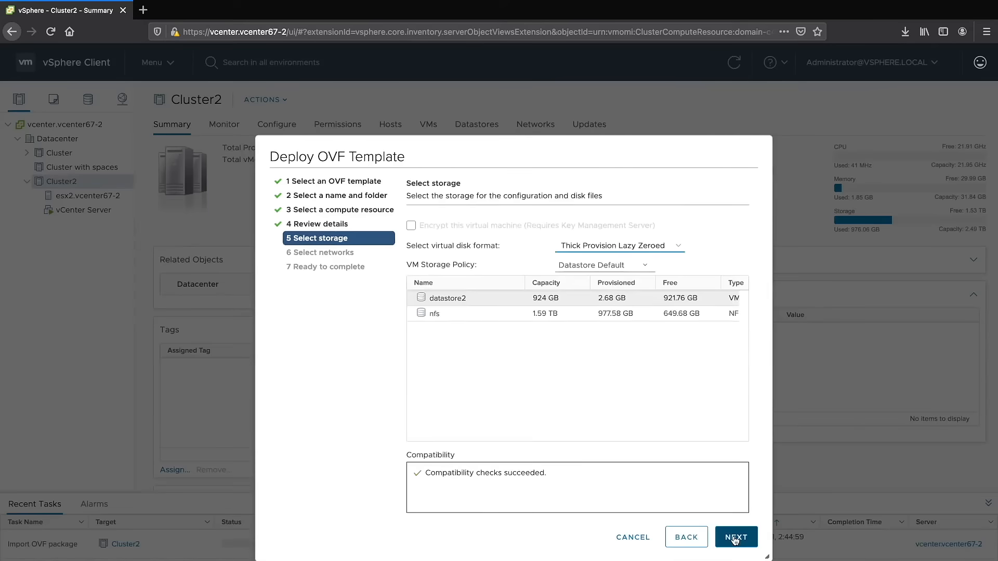
# Choose thin provisioning on the nfs datastore, keep VM Network and finish the deployment
pyautogui.click(736, 536)
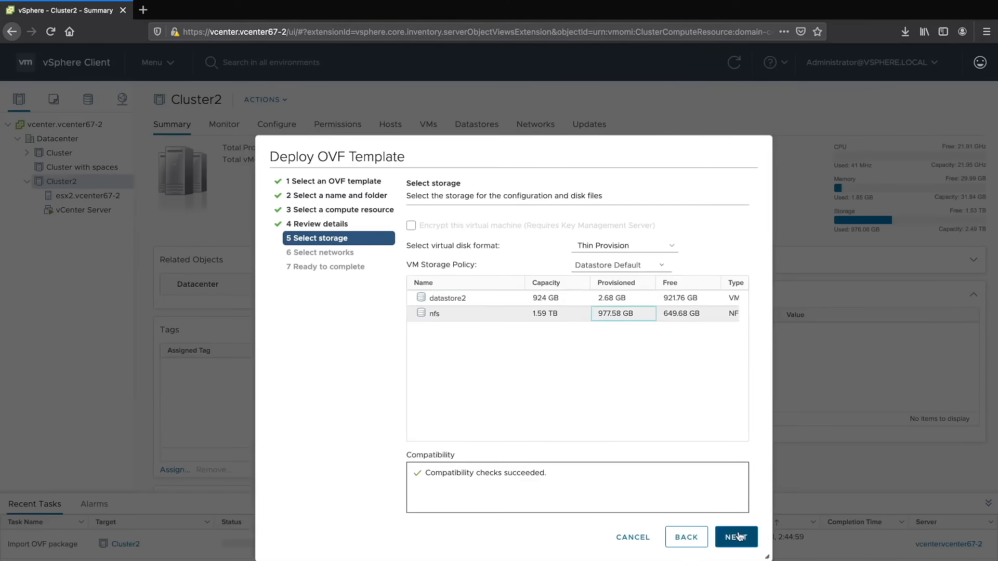
pyautogui.click(737, 536)
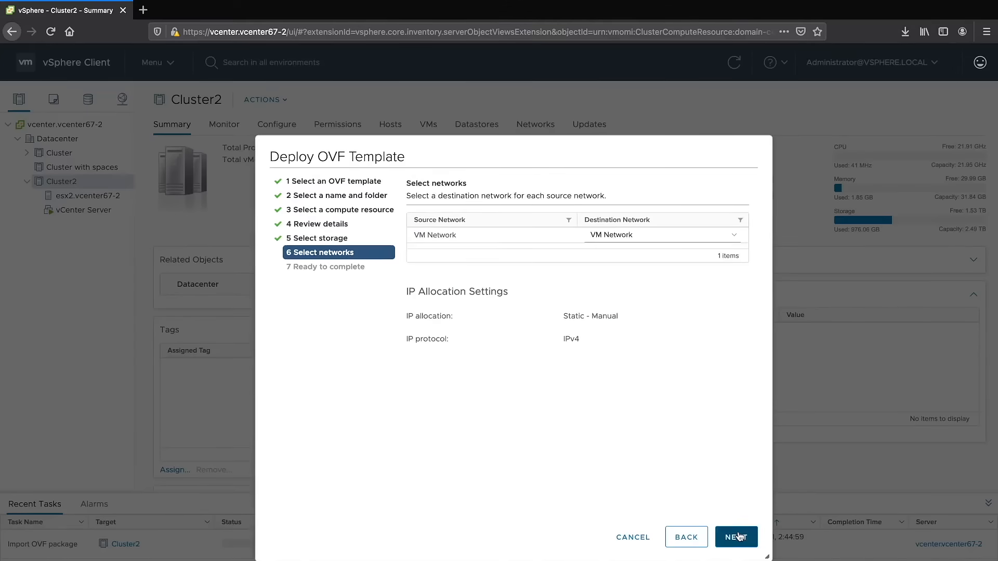
pyautogui.click(736, 536)
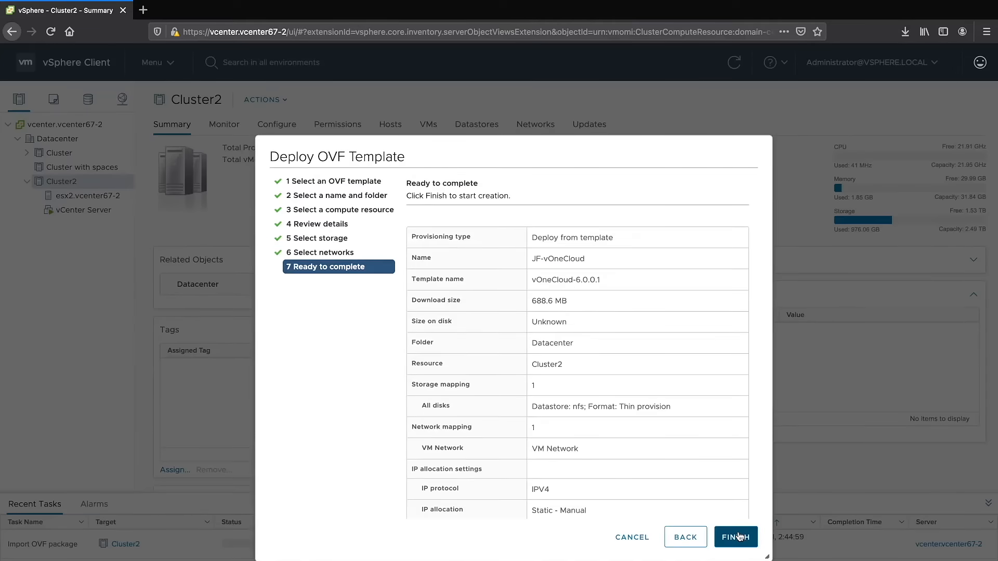
pyautogui.click(737, 537)
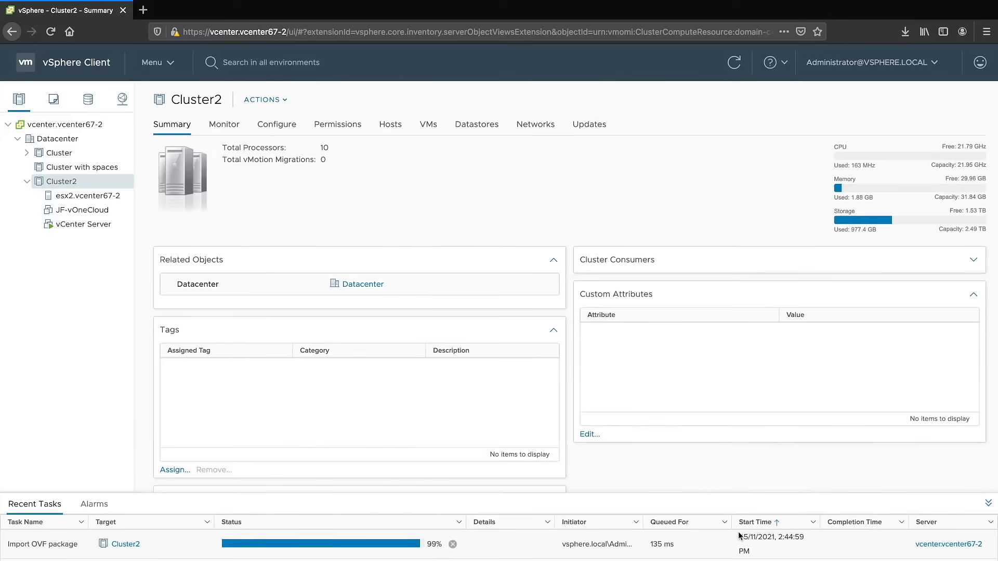
# Select the deployed JF-vOneCloud machine, power it on and launch its browser-based Web Console
pyautogui.click(80, 210)
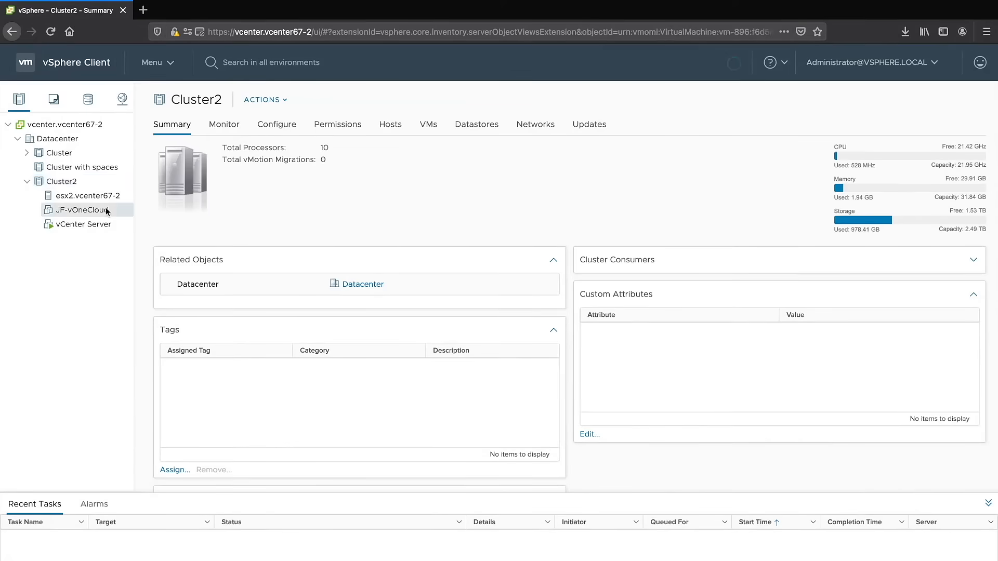
pyautogui.click(75, 210)
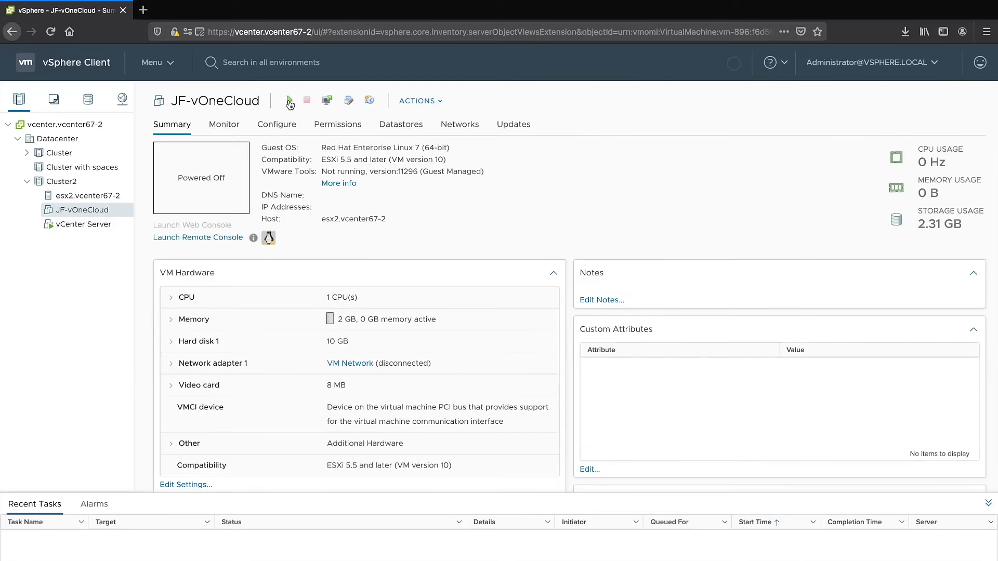
pyautogui.click(289, 101)
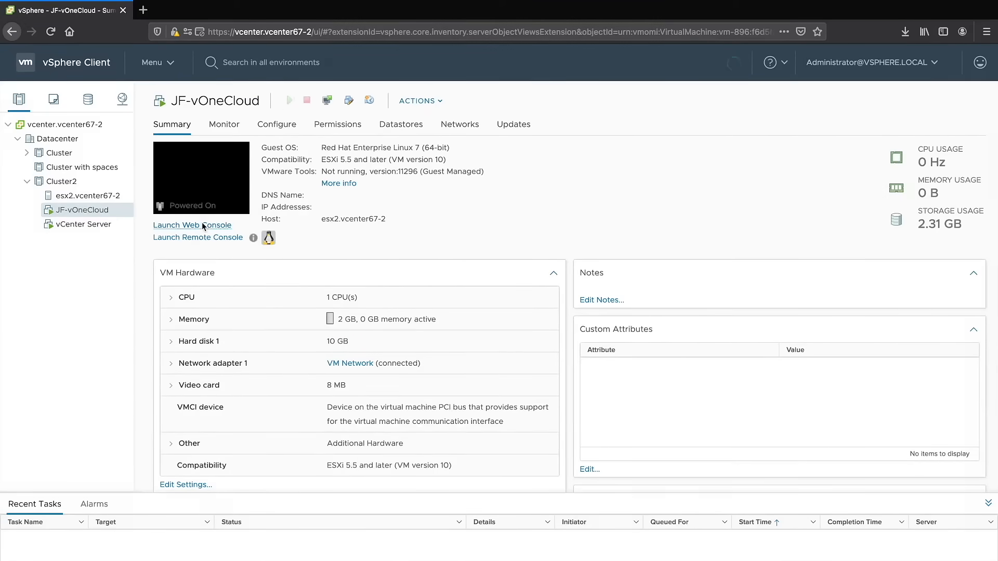
pyautogui.click(192, 225)
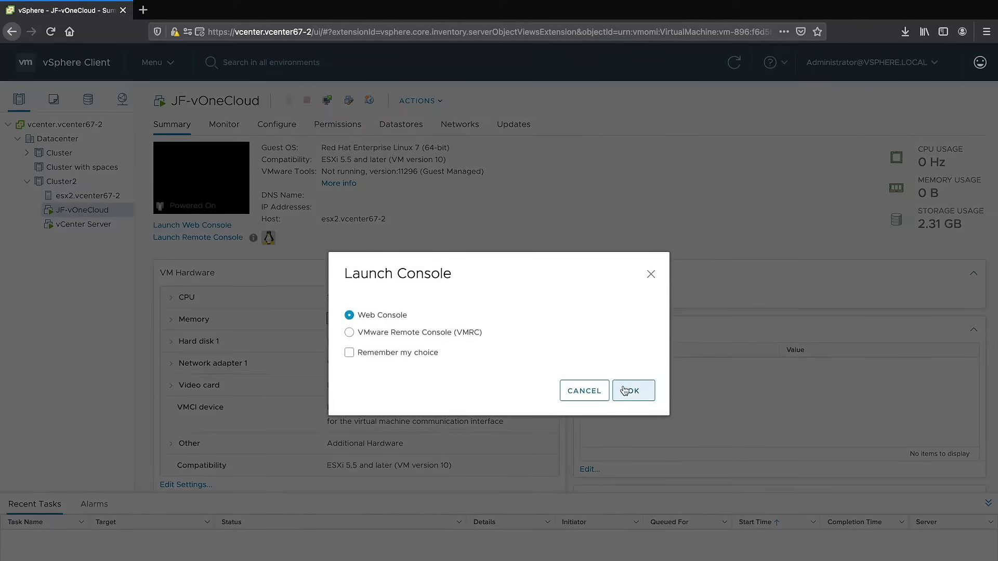
pyautogui.click(634, 389)
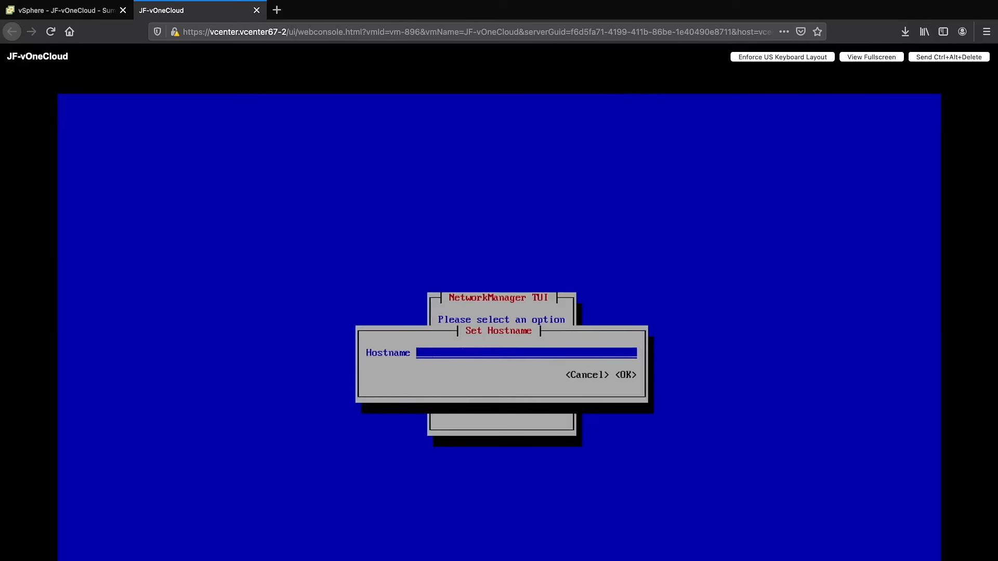
# Set the hostname to vonecloud.demo in NetworkManager TUI and confirm it
pyautogui.write('vonecloud.demo')
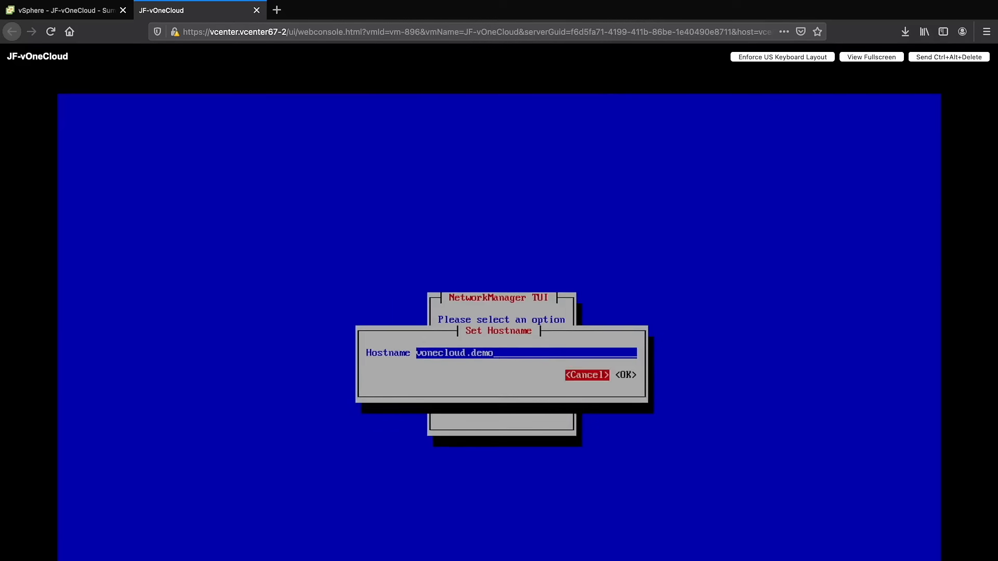
pyautogui.click(626, 376)
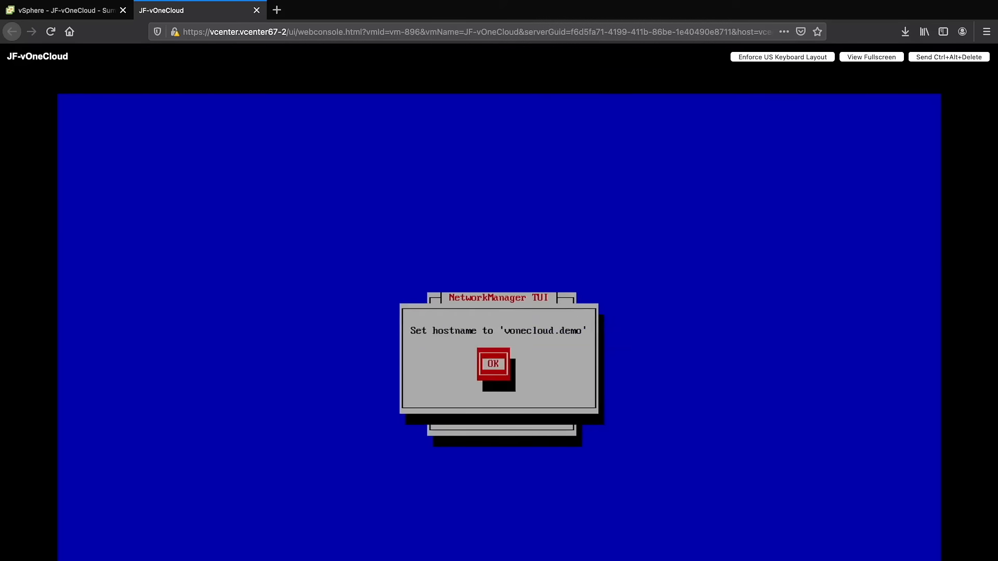
pyautogui.click(492, 364)
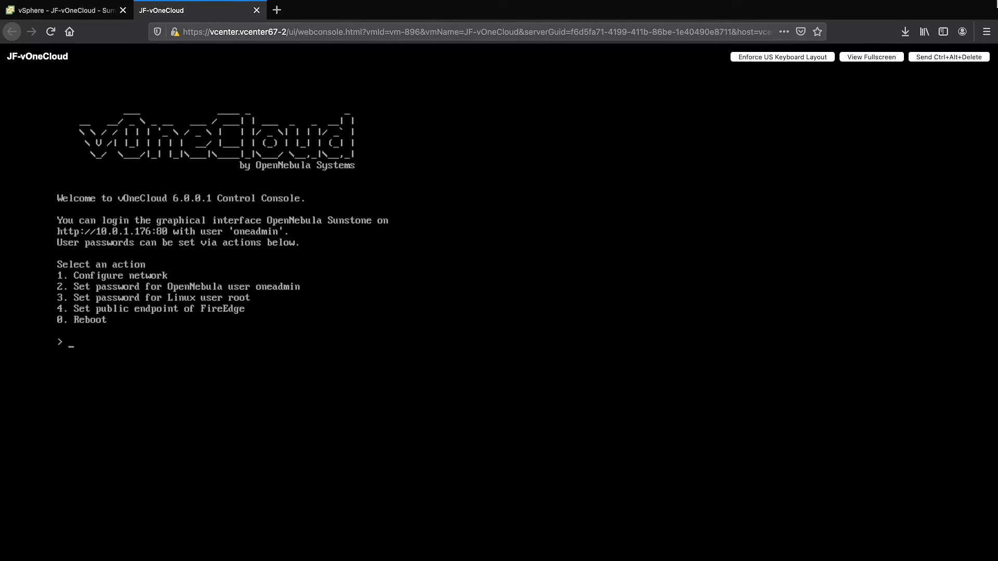
# Change the oneadmin password via option 2, then enter options 3 and 4 to reach the FireEdge endpoint prompt
pyautogui.write('2')
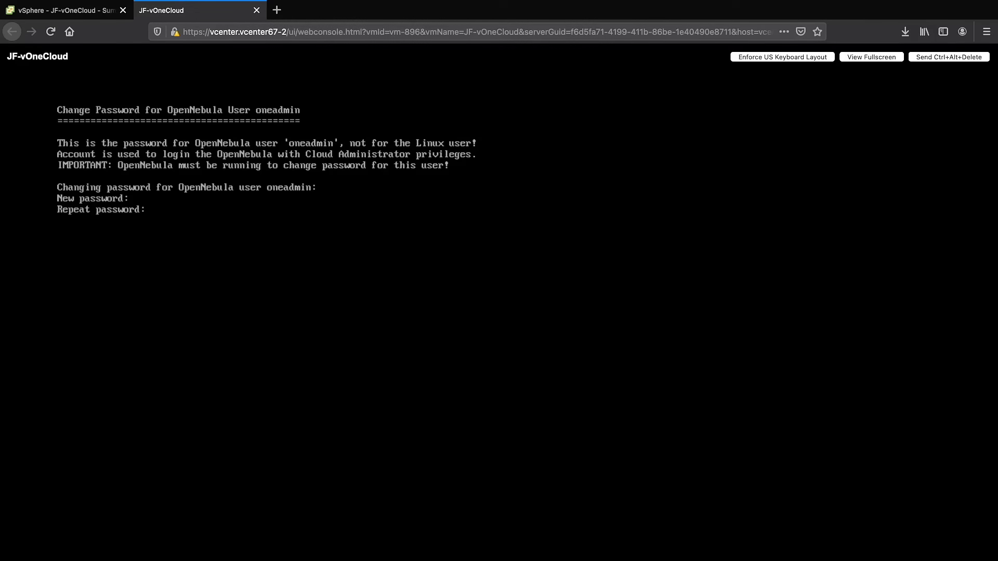
pyautogui.press('Enter')
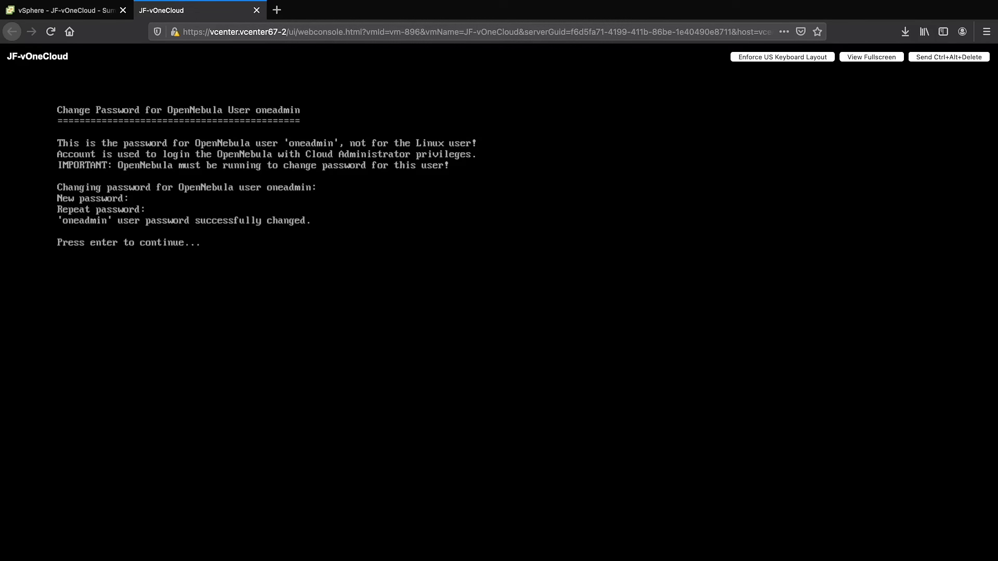
pyautogui.press('enter')
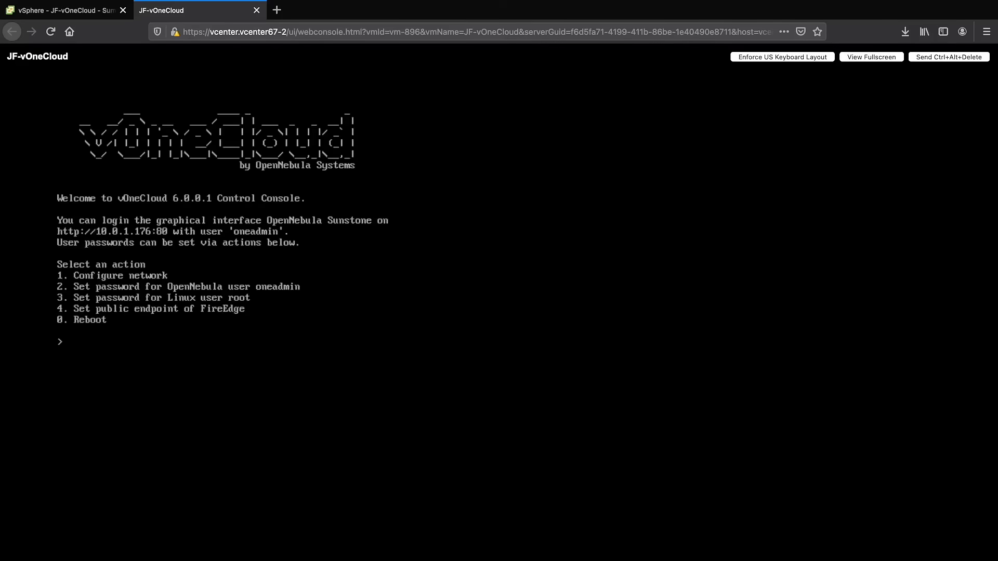
pyautogui.write('3')
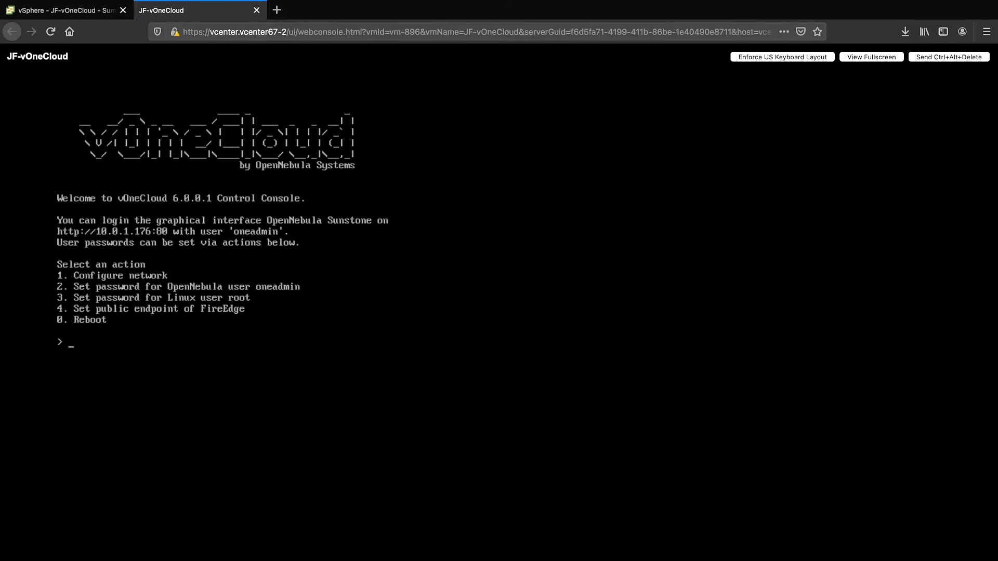
pyautogui.write('4')
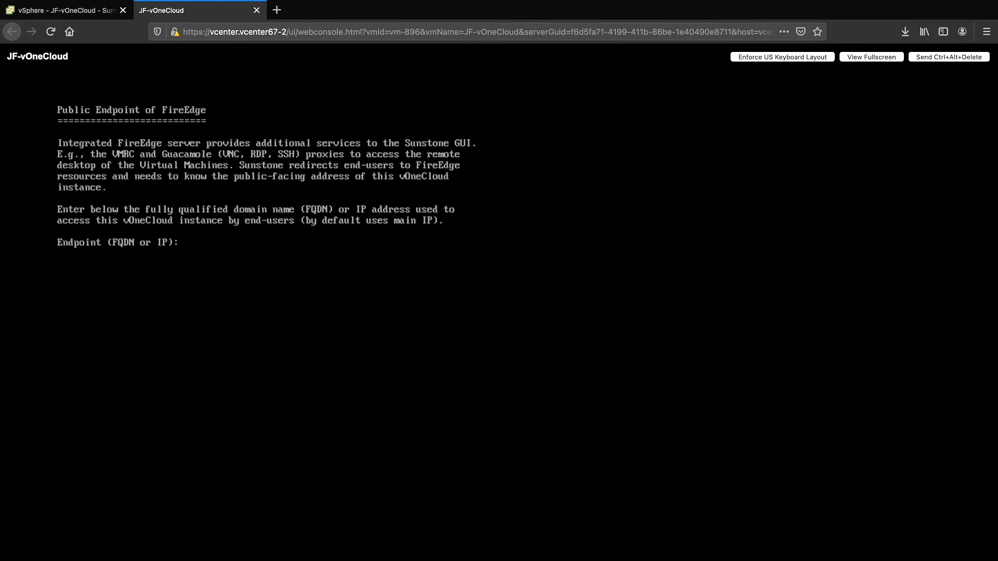
# Enter the appliance IP 10.0.1.1 as the FireEdge public endpoint
pyautogui.write('1')
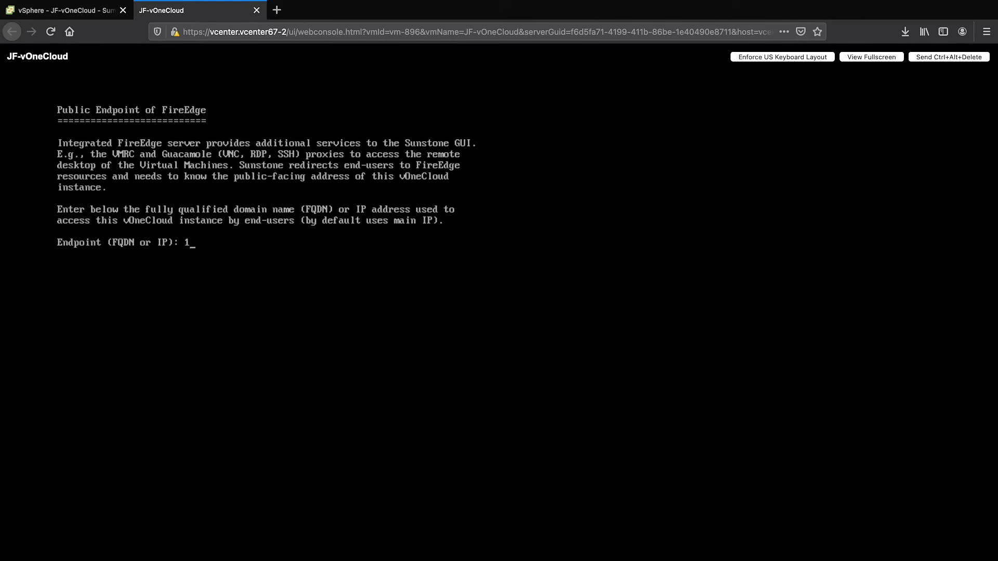
pyautogui.write('0.0')
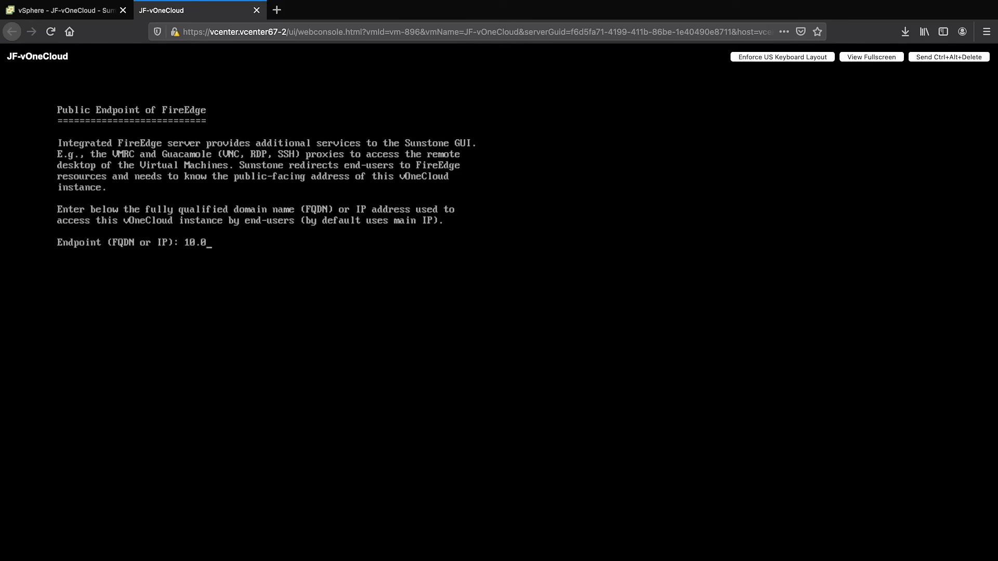
pyautogui.write('.1.1')
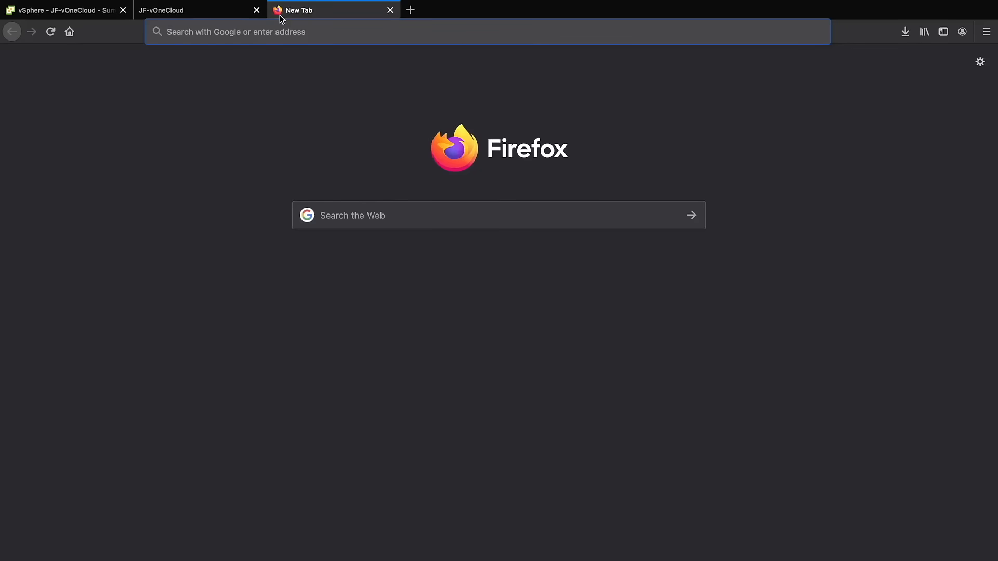
# Browse to 10.0.1.176 and log into Sunstone as oneadmin, reaching the Dashboard
pyautogui.write('10.0.1.176')
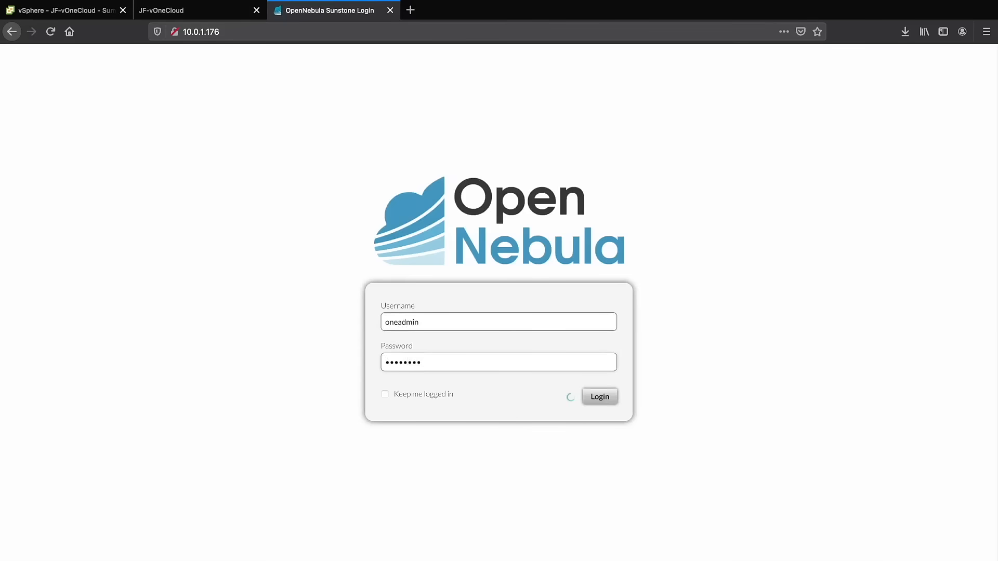
pyautogui.click(600, 397)
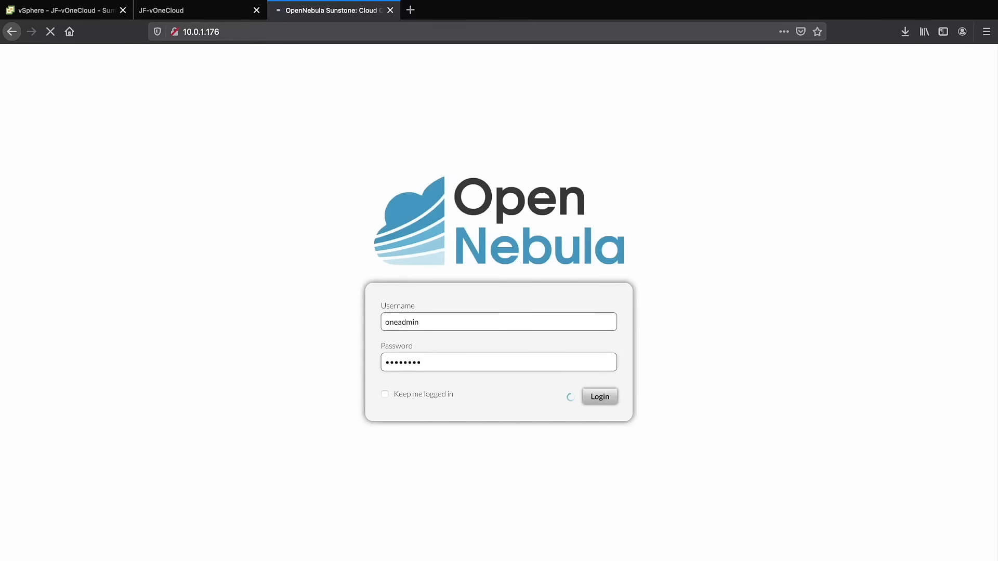
pyautogui.click(600, 396)
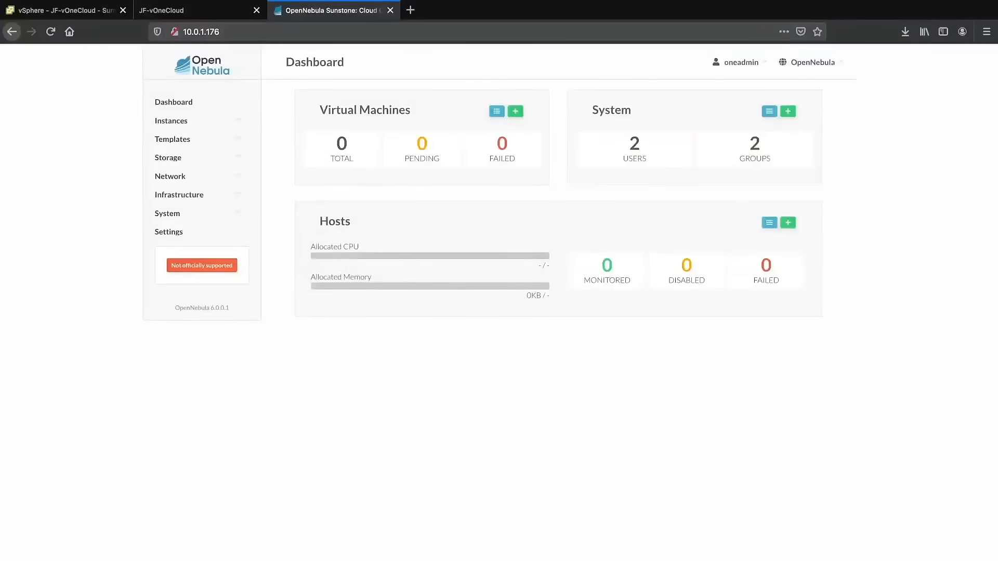